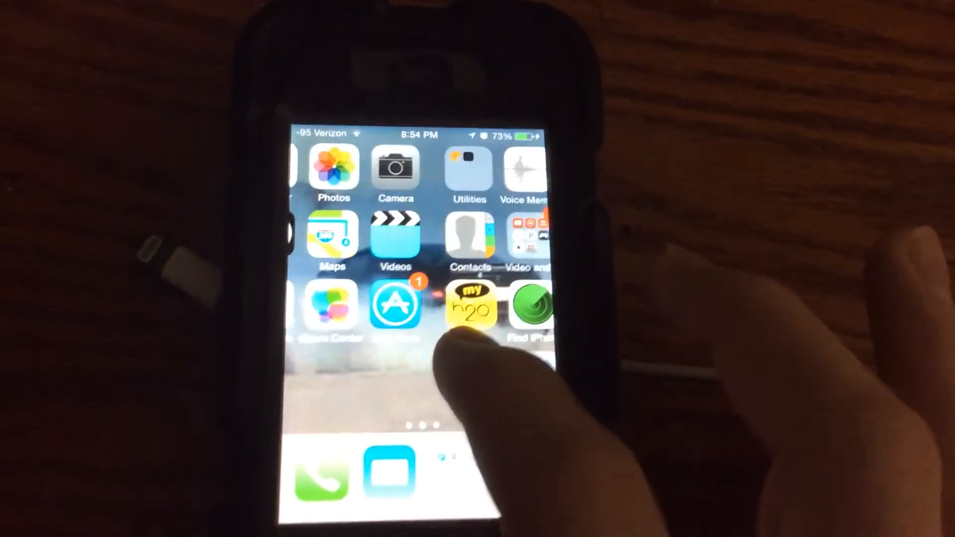
Step: Swipe back to the first home screen page with the Weather and Web folders
{"action": "scroll", "scroll_direction": "left", "scroll_amount": 3}
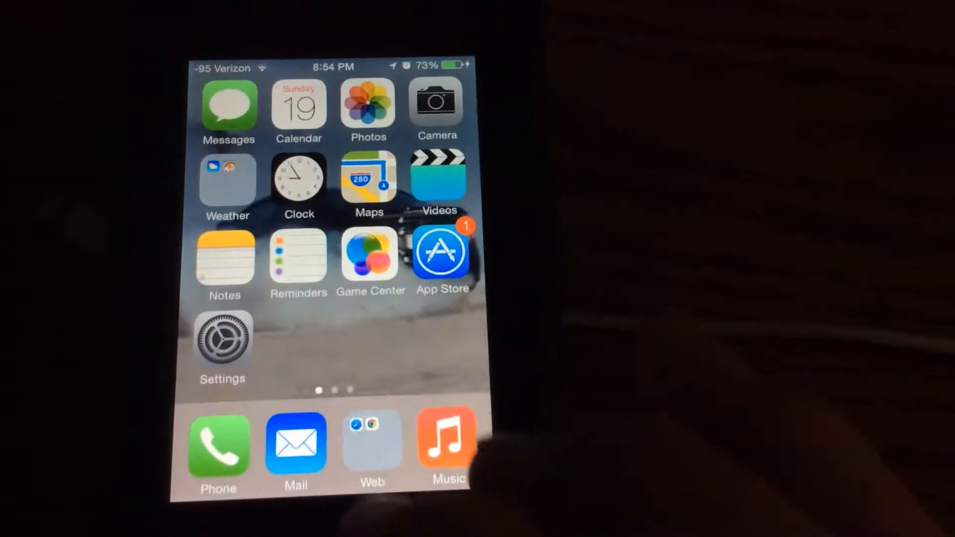
{"action": "left_click", "coordinate": [221, 342]}
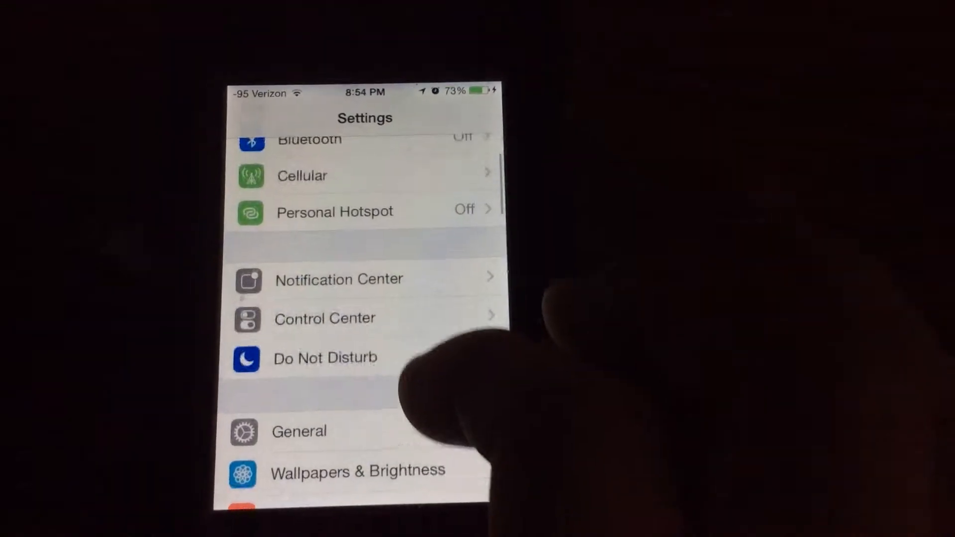
{"action": "scroll", "scroll_direction": "down", "scroll_amount": 3}
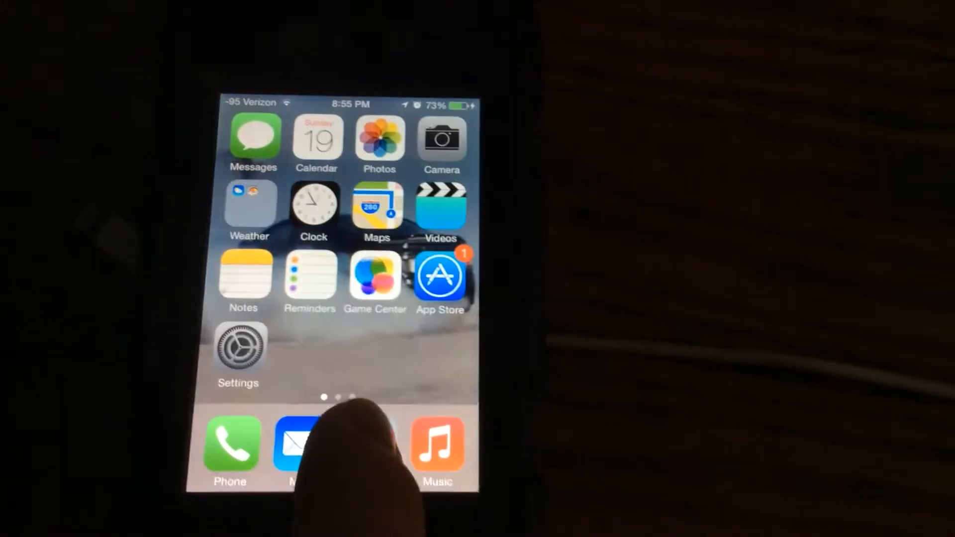
Step: Swipe the home screen and tap an app's delete badge, triggering the CyDelete cannot-remove alert
{"action": "scroll", "scroll_direction": "left", "scroll_amount": 3}
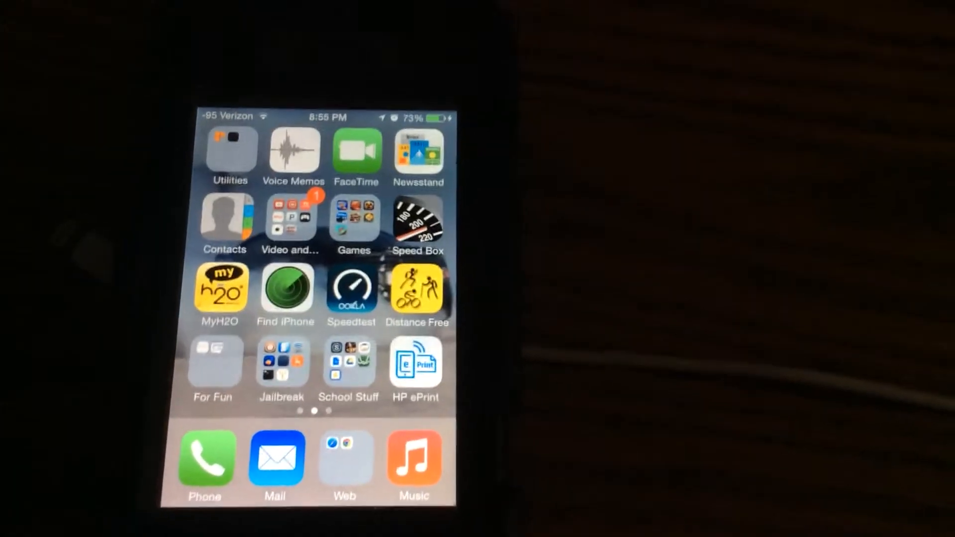
{"action": "left_click", "coordinate": [280, 366]}
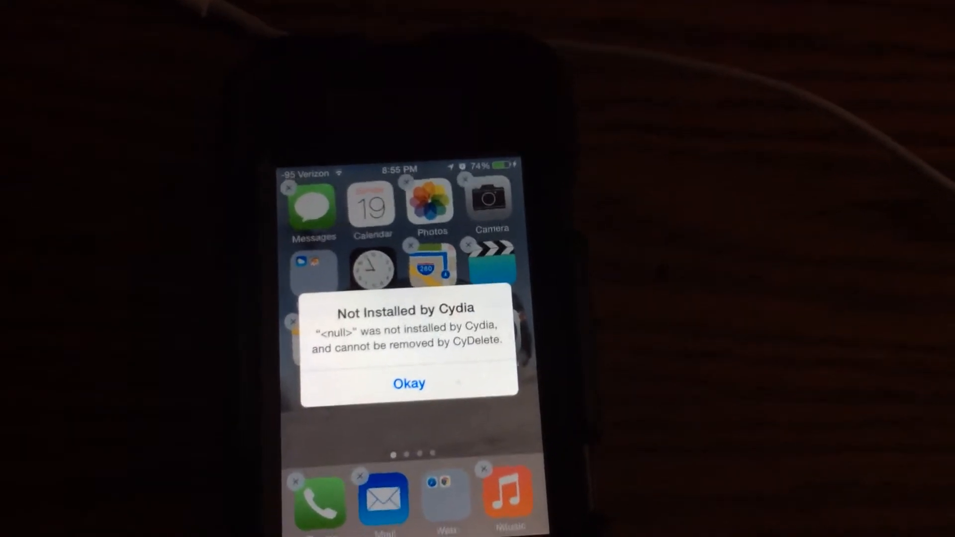
Step: Dismiss the CyDelete alert and search Spotlight for "ga" to find Game Center
{"action": "left_click", "coordinate": [409, 384]}
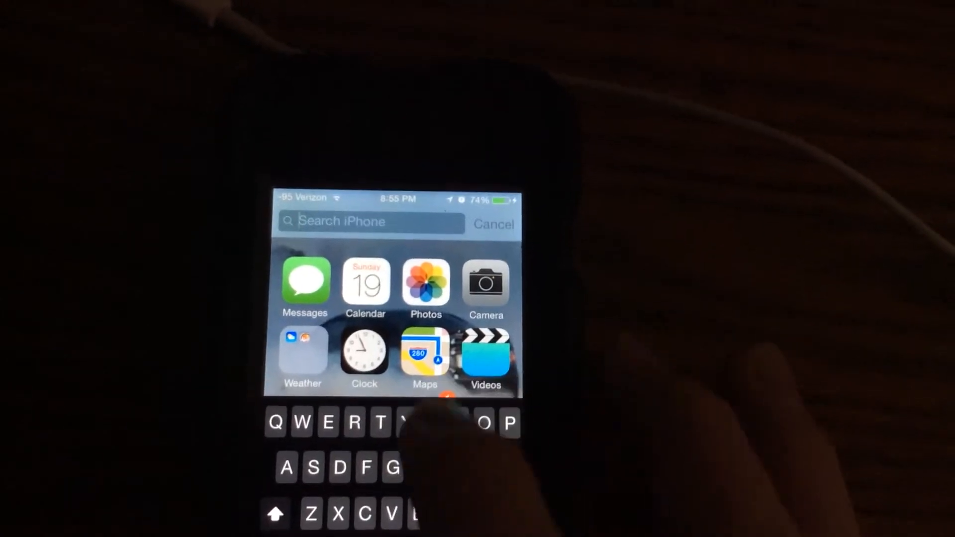
{"action": "type", "text": "ga"}
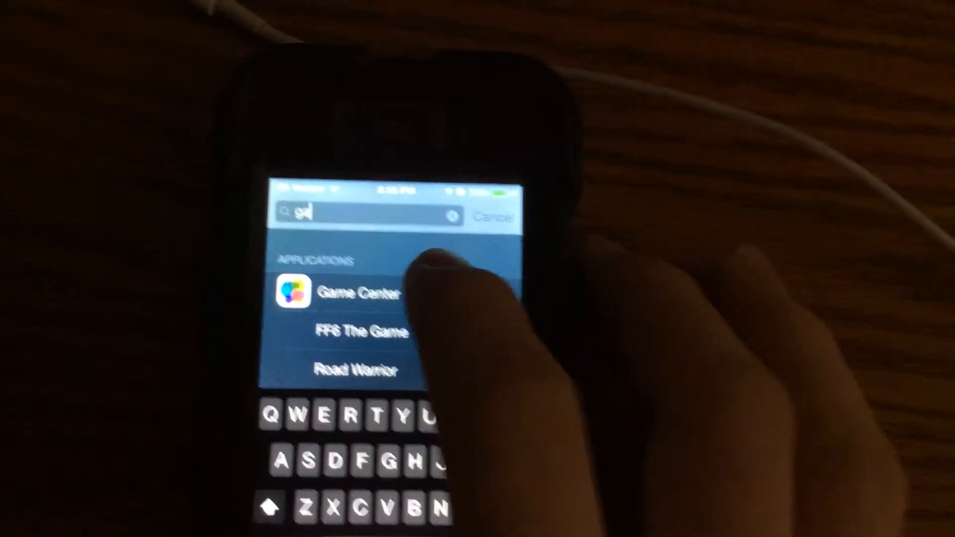